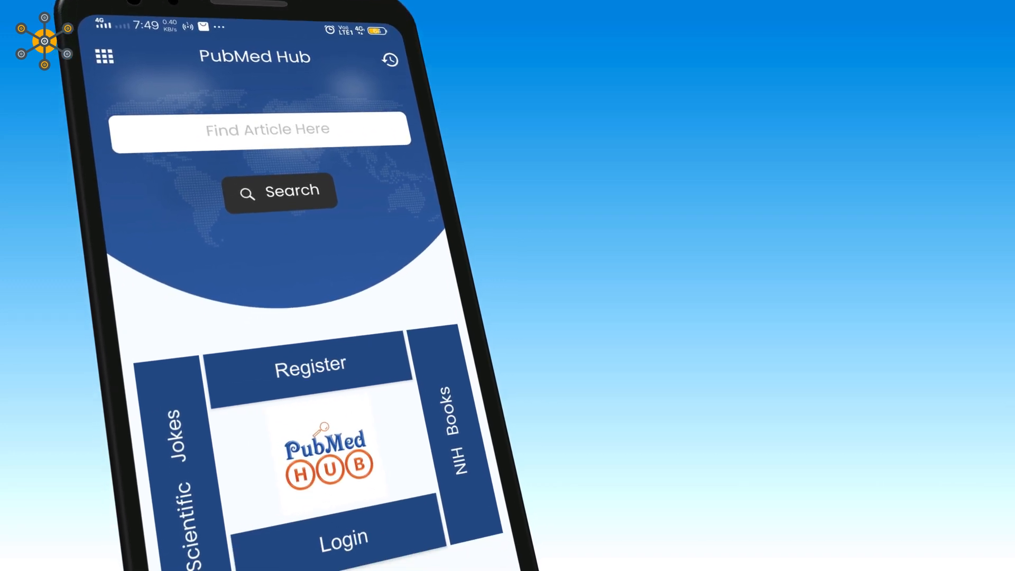
- Fill in the registration form with the Dr. title and submit it
{"action": "scroll", "scroll_direction": "down", "scroll_amount": 3}
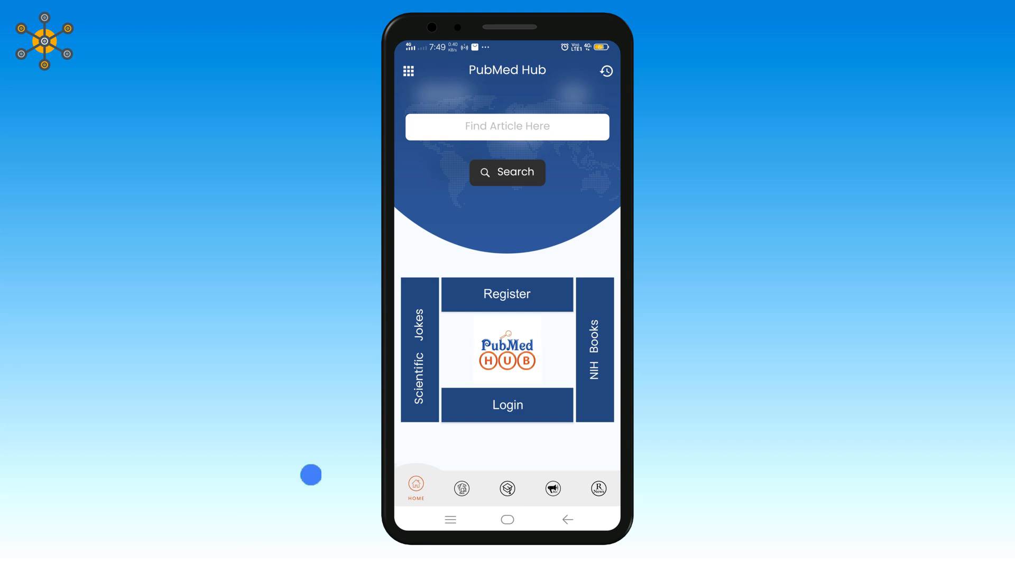
{"action": "left_click", "coordinate": [507, 293]}
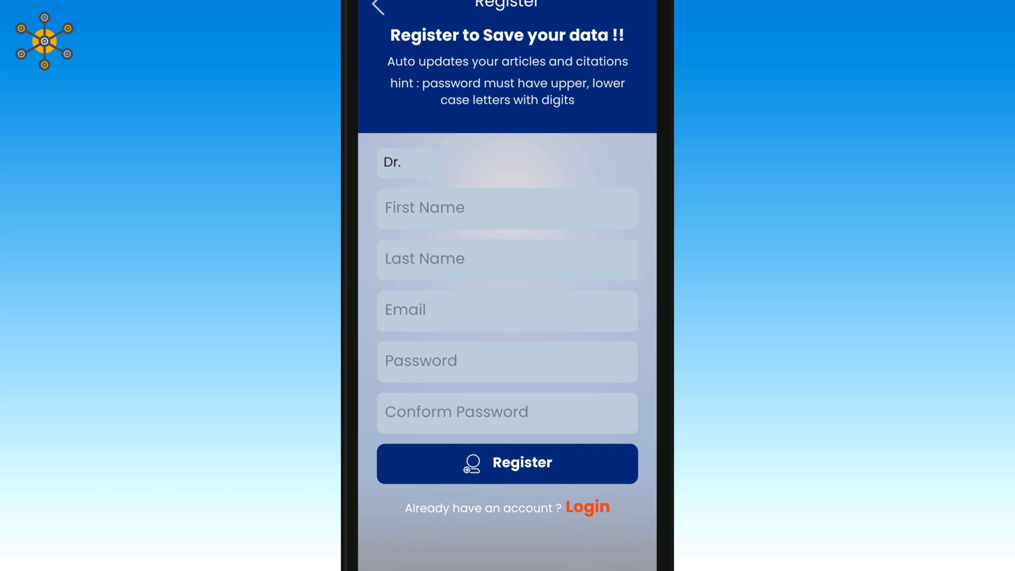
{"action": "left_click", "coordinate": [406, 162]}
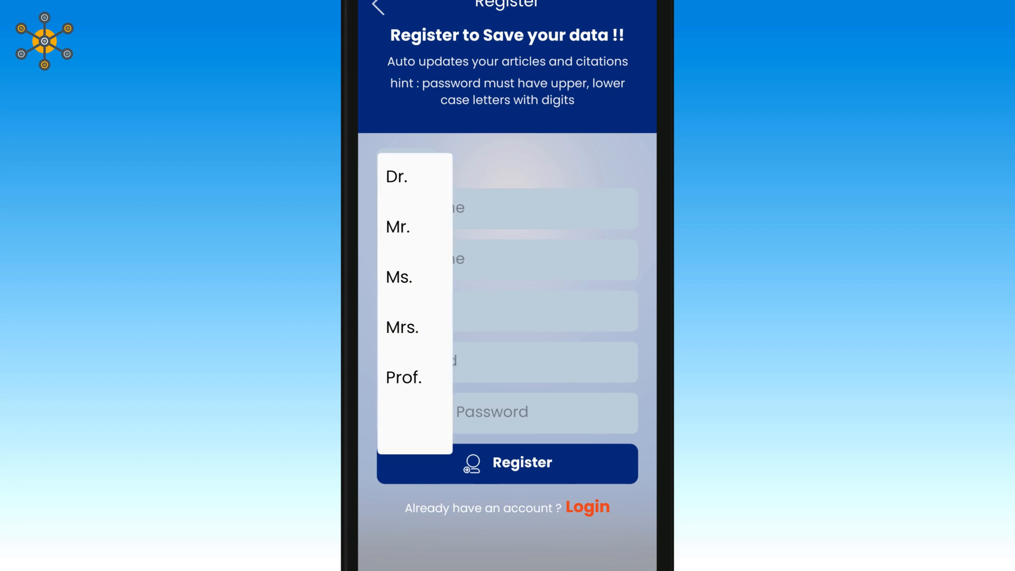
{"action": "left_click", "coordinate": [395, 176]}
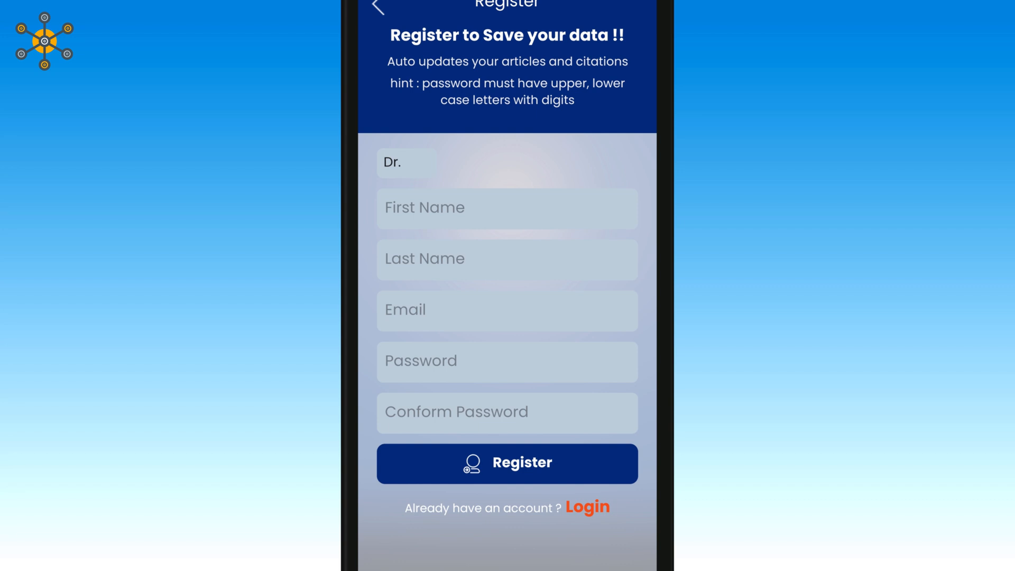
{"action": "left_click", "coordinate": [506, 463]}
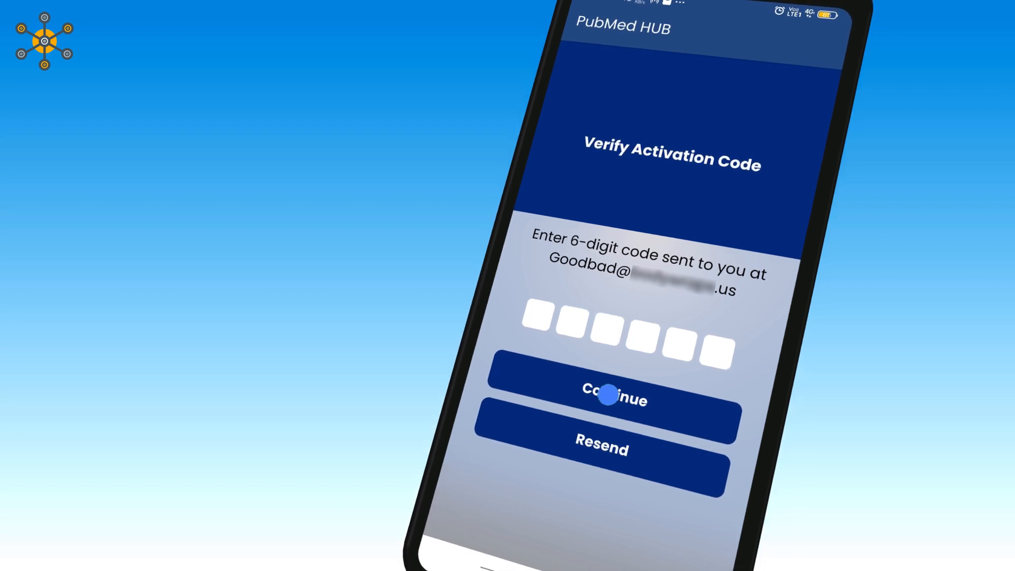
{"action": "left_click", "coordinate": [602, 398]}
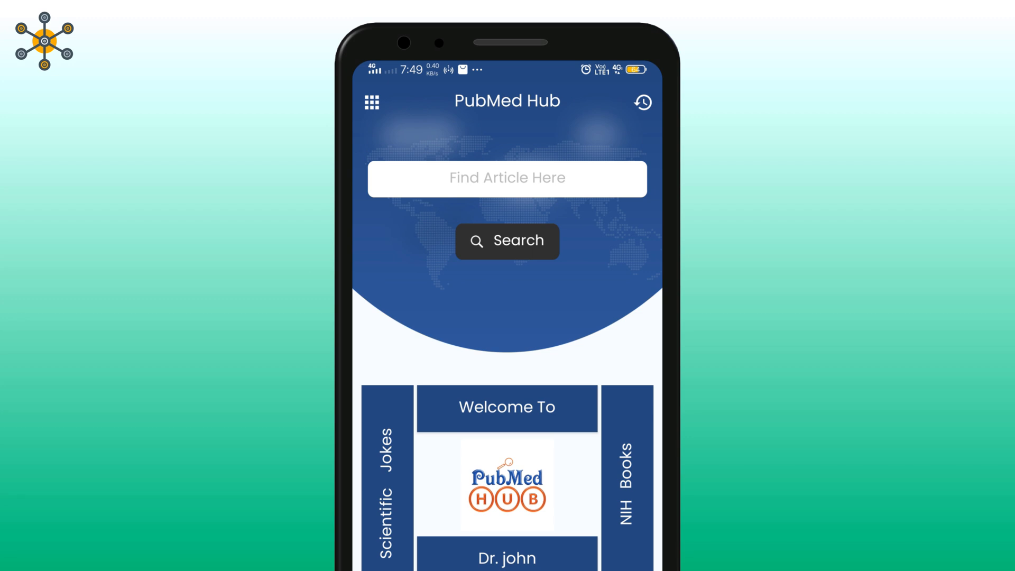
- Search for author 'Srinivas Koduru' and scroll through the 24 results
{"action": "type", "text": "Srinivas K"}
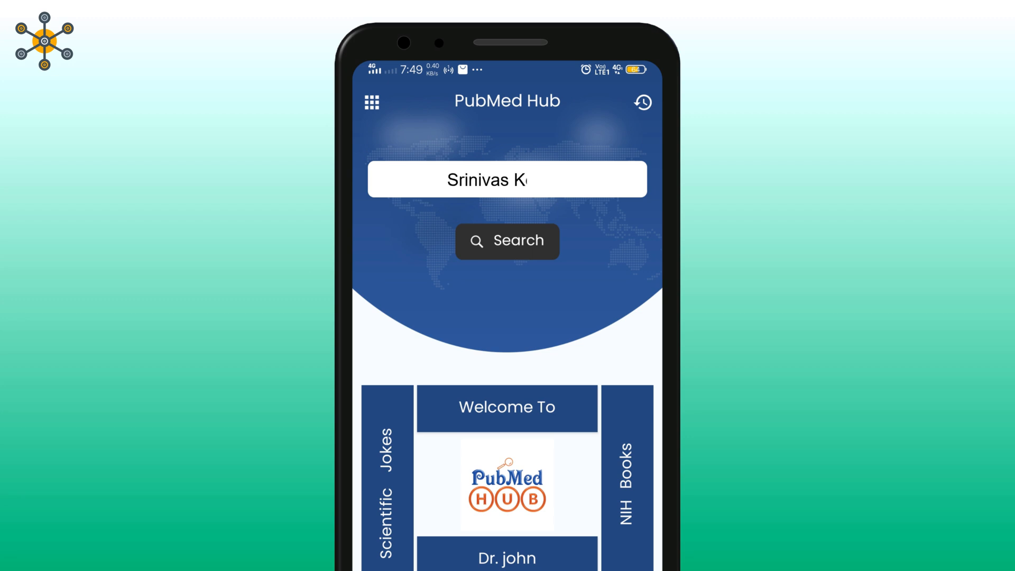
{"action": "type", "text": "oduru"}
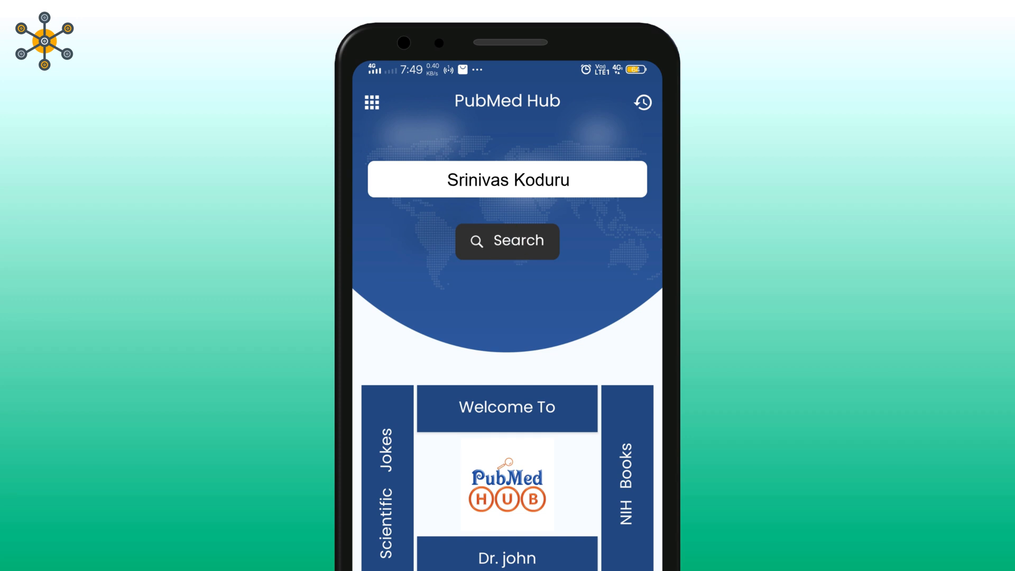
{"action": "left_click", "coordinate": [507, 241]}
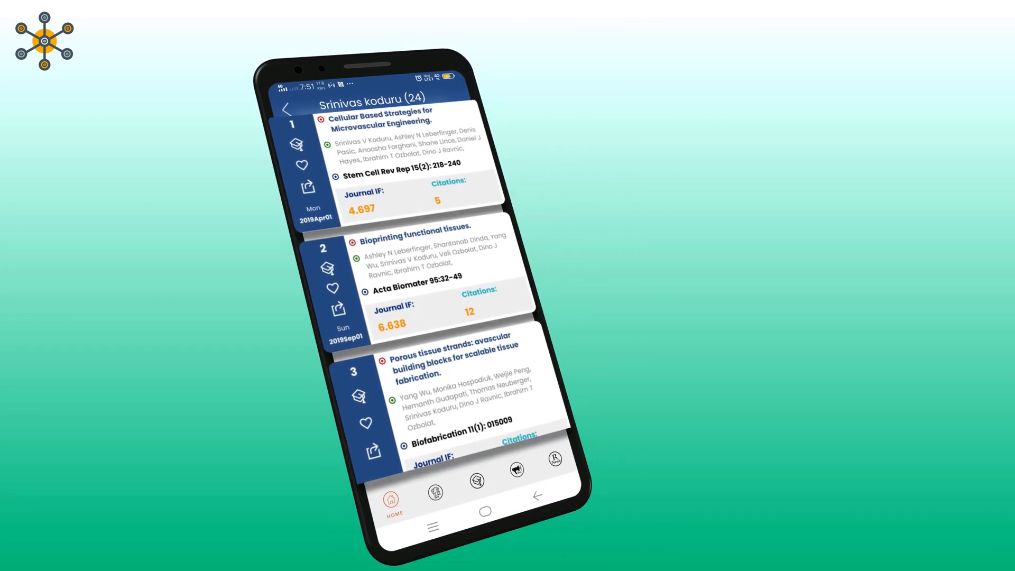
{"action": "scroll", "scroll_direction": "down", "scroll_amount": 3}
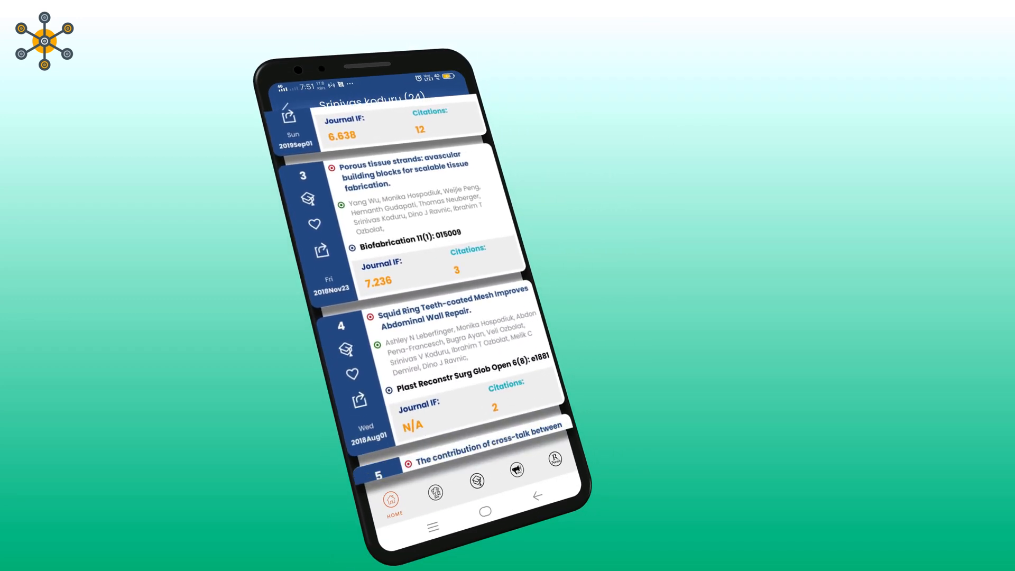
{"action": "scroll", "scroll_direction": "down", "scroll_amount": 3}
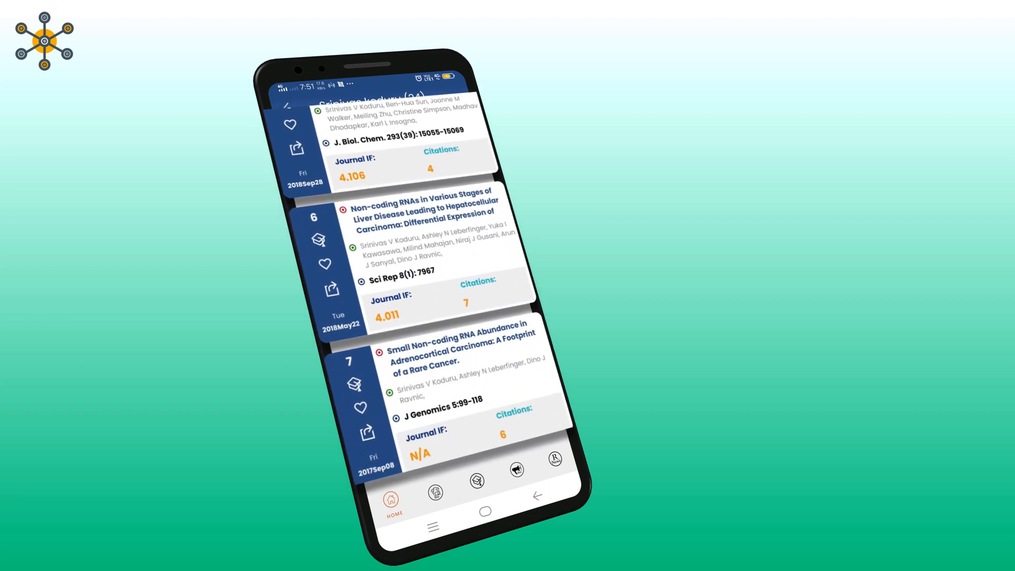
{"action": "scroll", "scroll_direction": "down", "scroll_amount": 3}
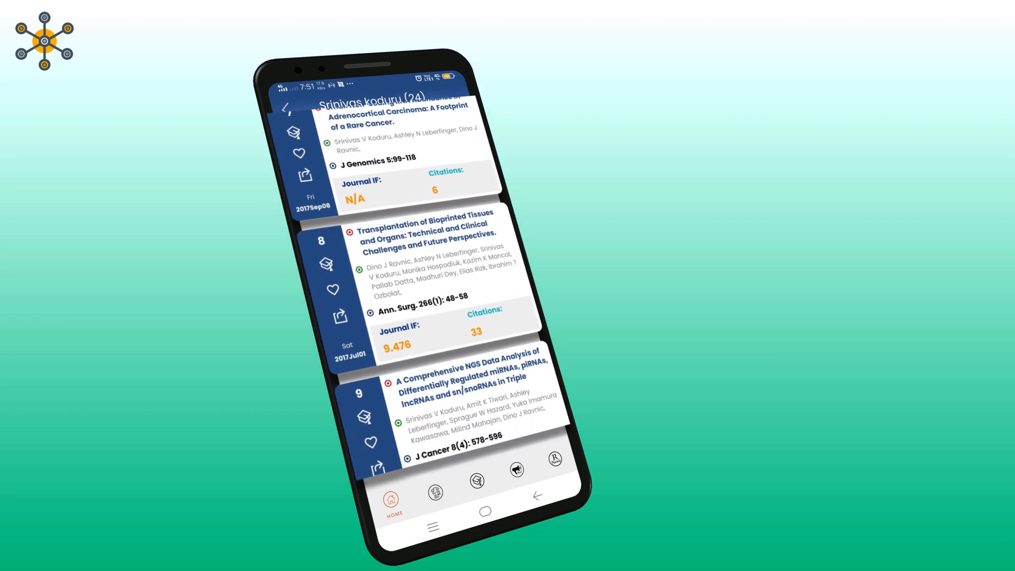
{"action": "scroll", "scroll_direction": "down", "scroll_amount": 3}
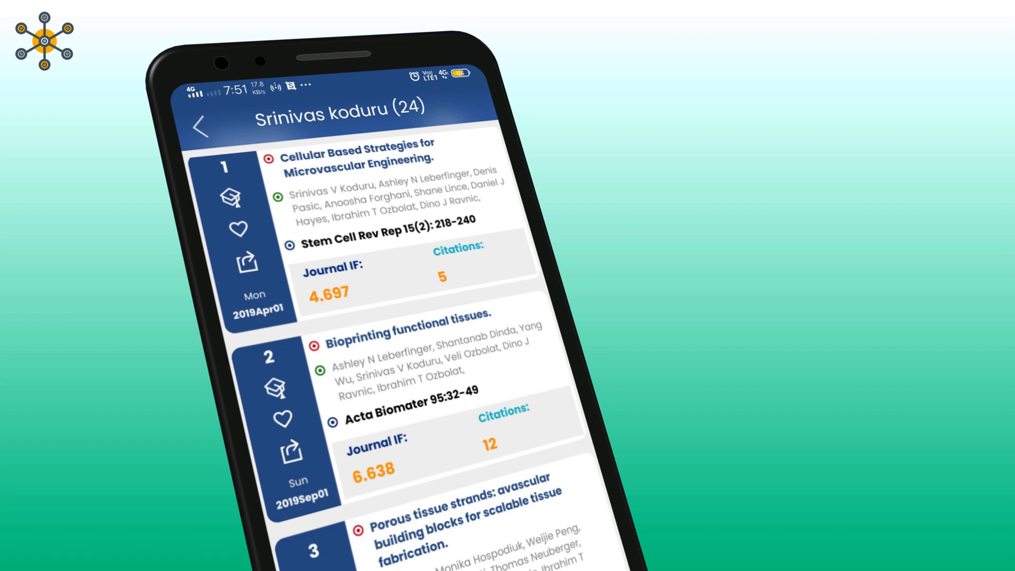
- Read the Bioprinting functional tissues abstract, then open it on Springer
{"action": "left_click", "coordinate": [409, 370]}
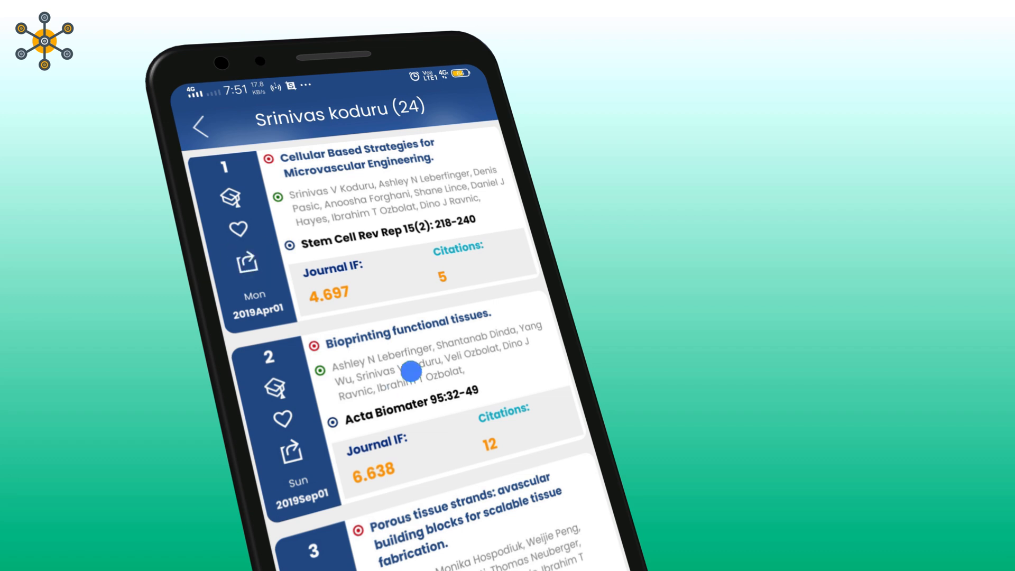
{"action": "left_click", "coordinate": [421, 359]}
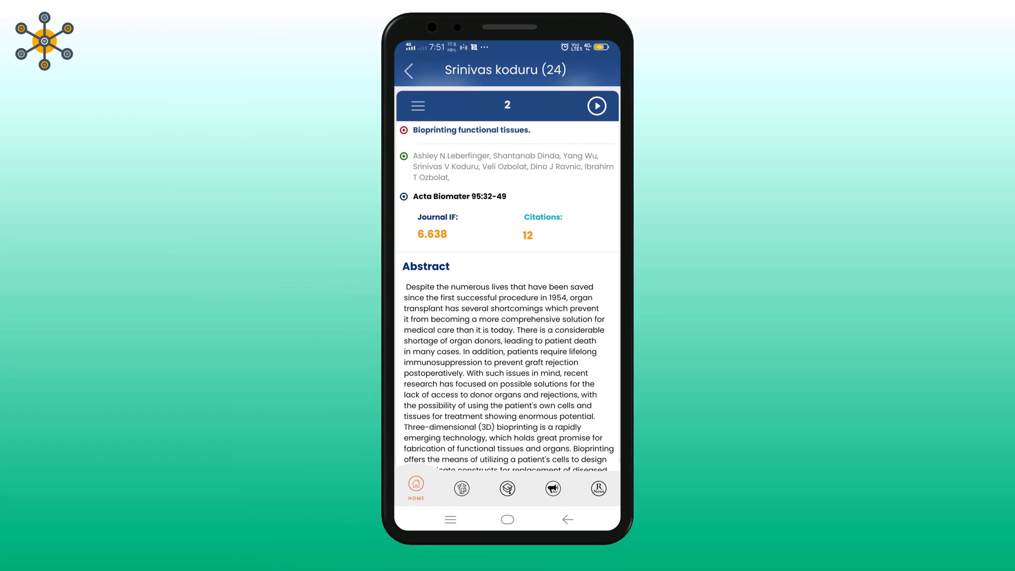
{"action": "scroll", "scroll_direction": "down", "scroll_amount": 3}
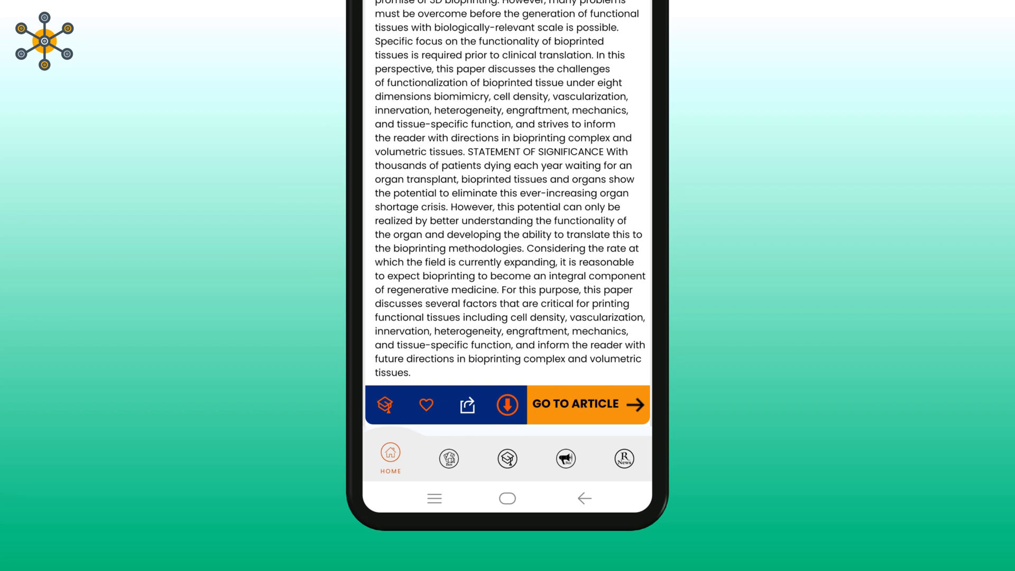
{"action": "left_click", "coordinate": [574, 404]}
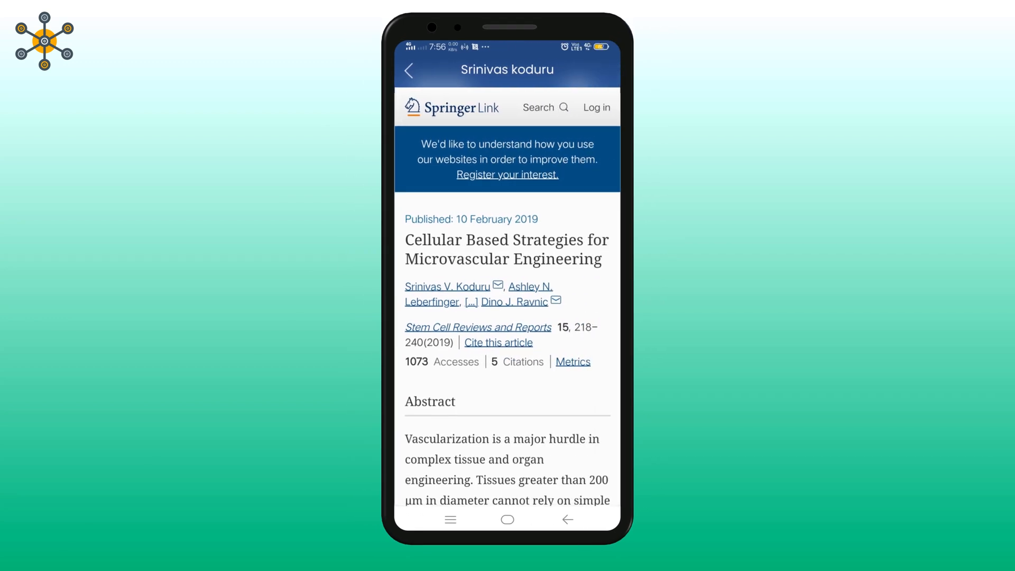
- Scroll through the article abstract on the SpringerLink page
{"action": "scroll", "scroll_direction": "down", "scroll_amount": 3}
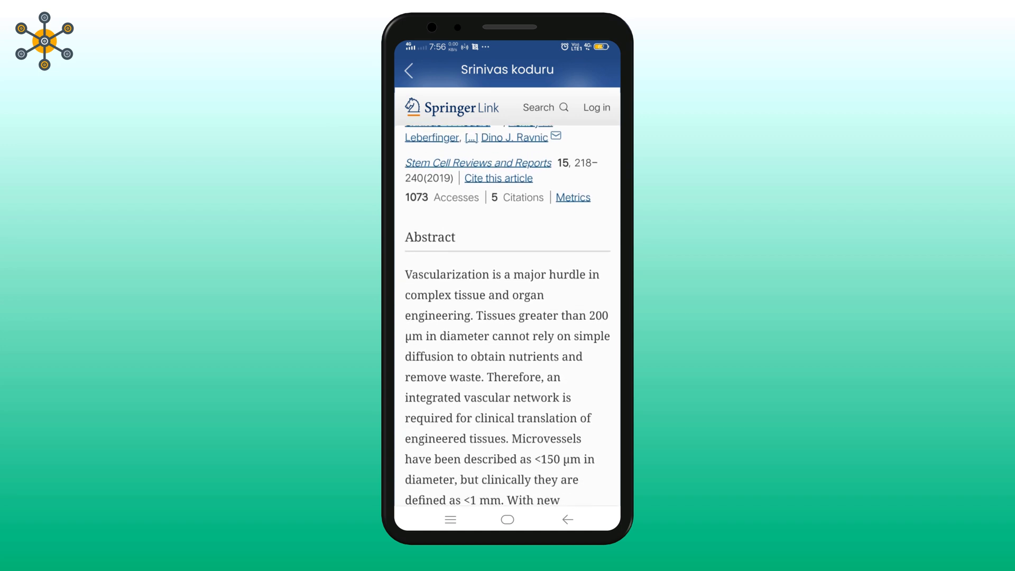
{"action": "scroll", "scroll_direction": "down", "scroll_amount": 3}
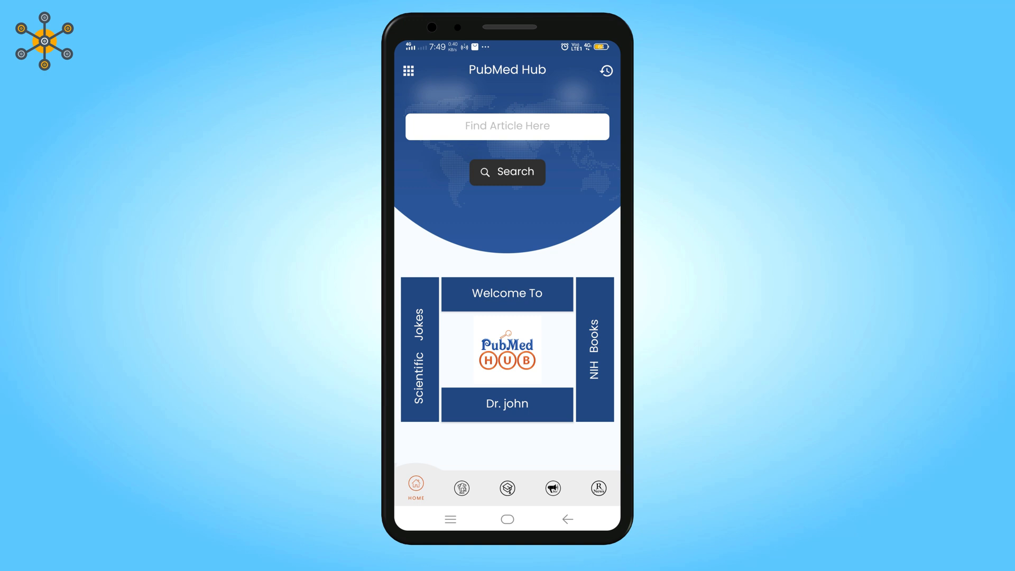
- Show My Articles with totals of 11.34 impact factor and 19 citations
{"action": "left_click", "coordinate": [461, 488]}
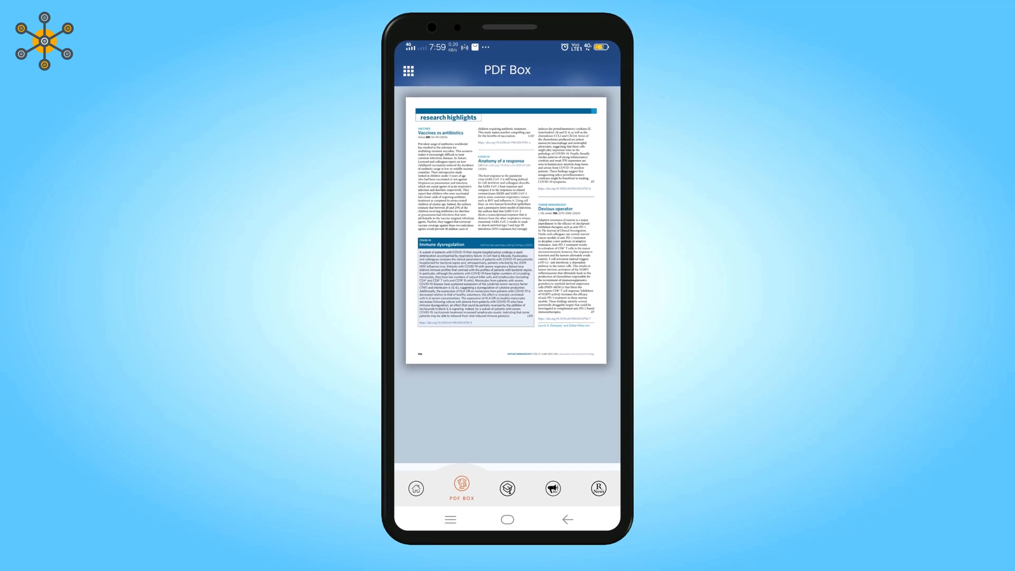
{"action": "left_click", "coordinate": [507, 485]}
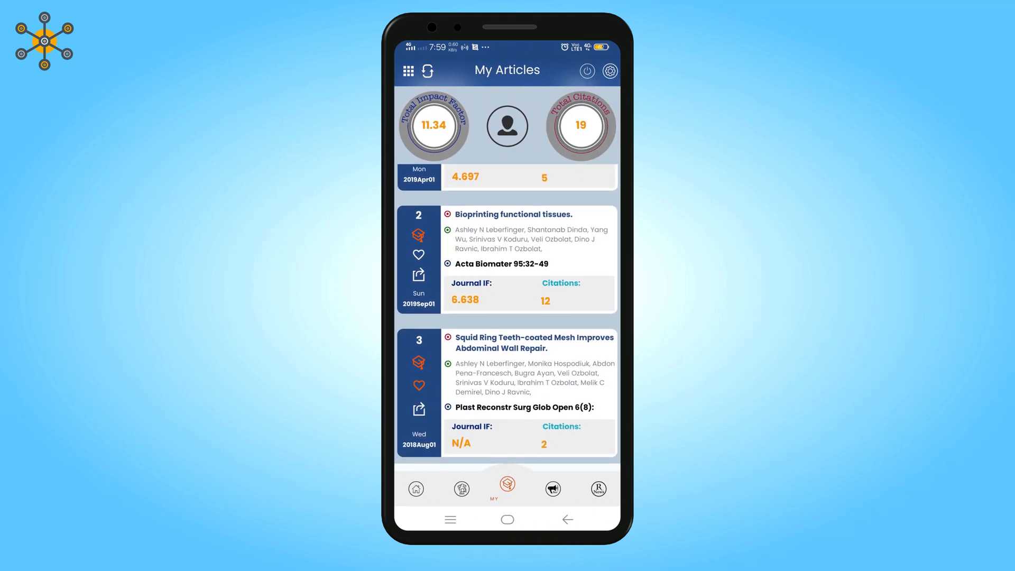
- Show Research News listing Nature Genetics, Cell, JAMA, NEJM and Lancet
{"action": "scroll", "scroll_direction": "down", "scroll_amount": 3}
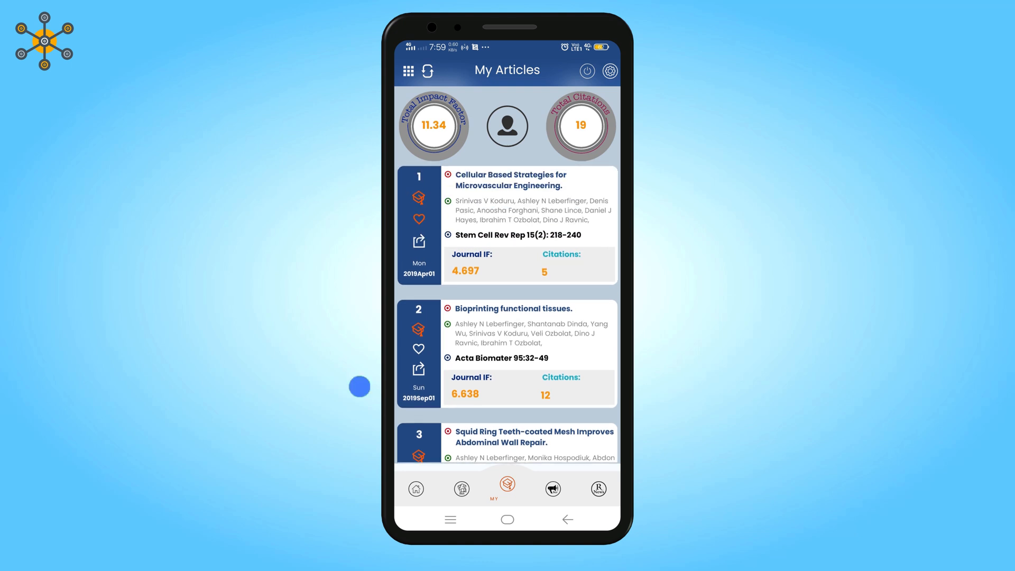
{"action": "left_click", "coordinate": [510, 179]}
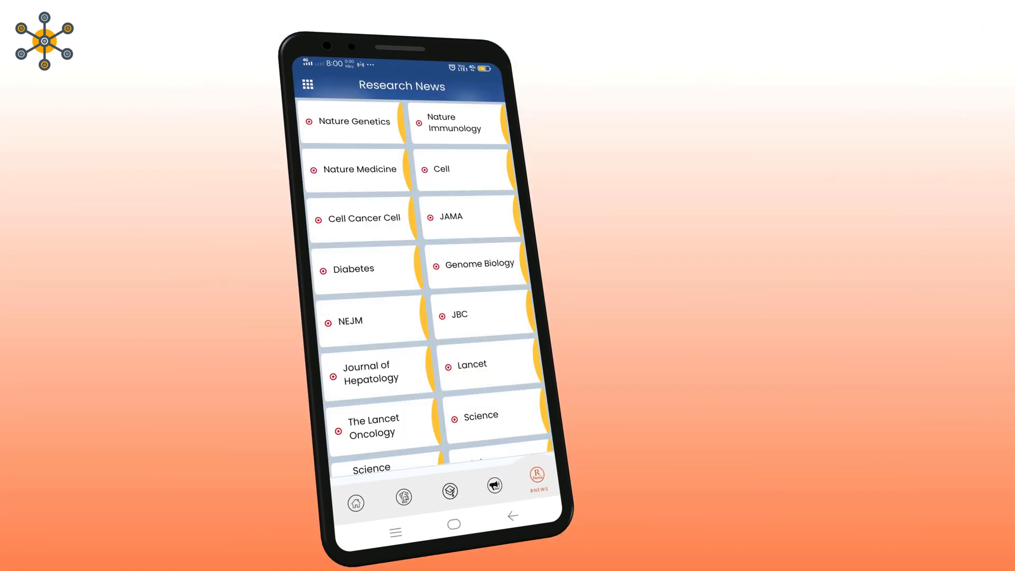
- Scroll through the Nature Immunology highlight on COVID-19 immune dysregulation
{"action": "scroll", "scroll_direction": "down", "scroll_amount": 3}
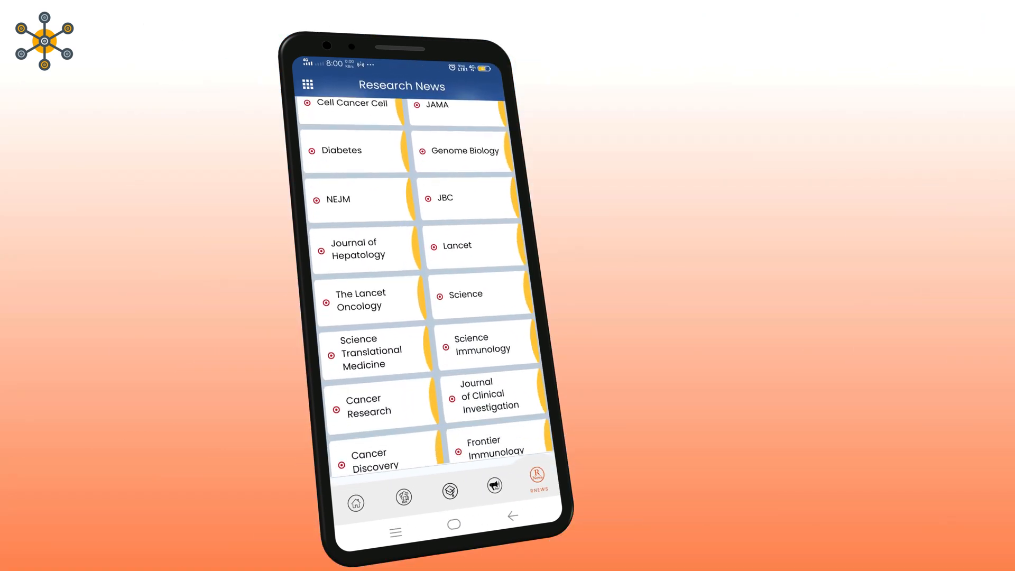
{"action": "scroll", "scroll_direction": "down", "scroll_amount": 3}
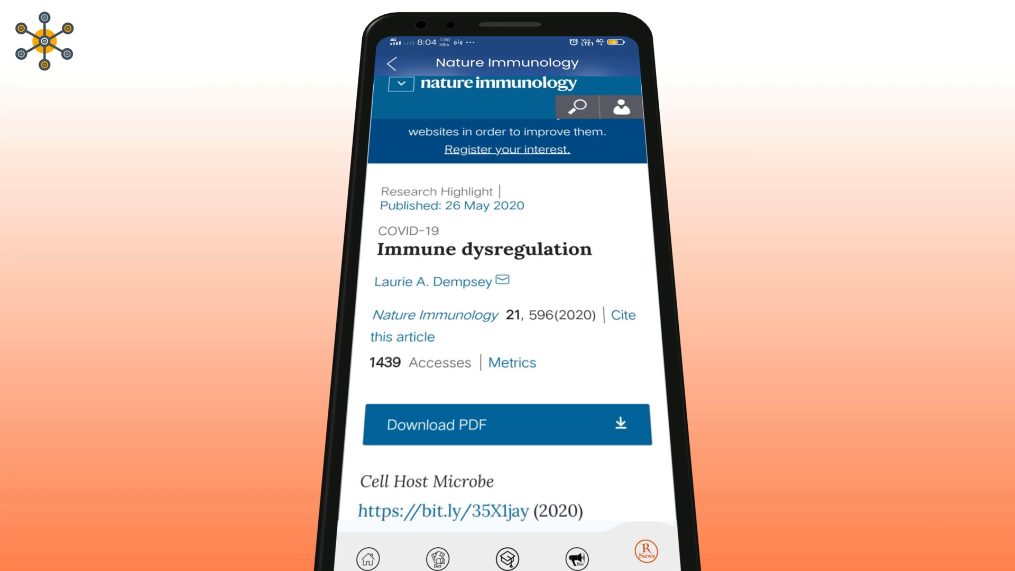
{"action": "scroll", "scroll_direction": "down", "scroll_amount": 3}
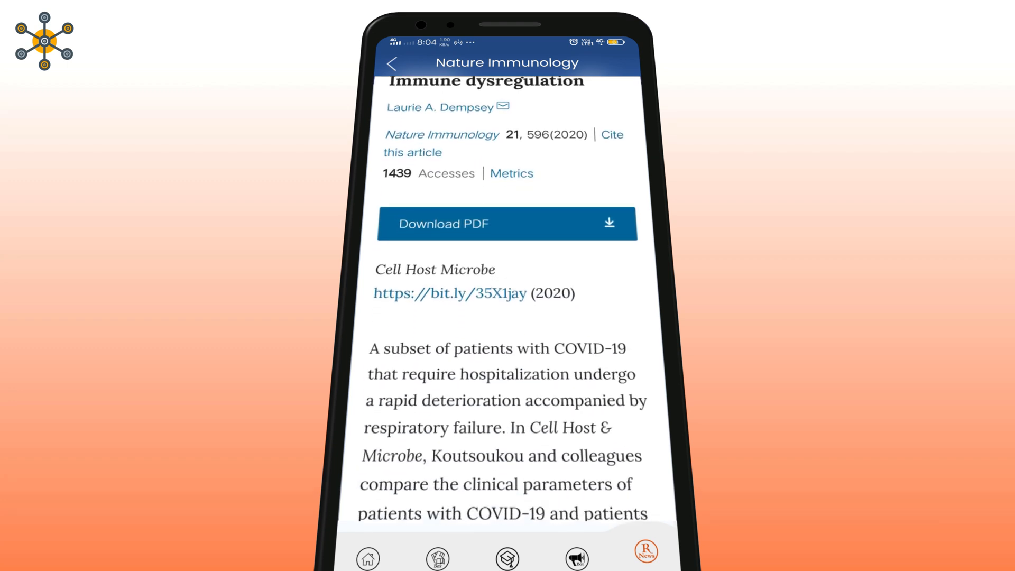
{"action": "scroll", "scroll_direction": "down", "scroll_amount": 3}
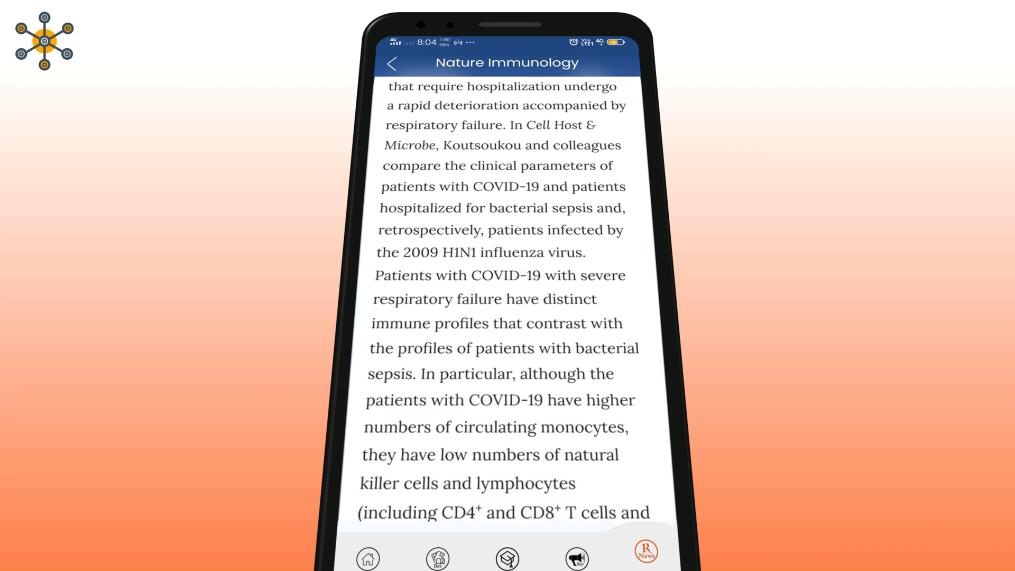
{"action": "scroll", "scroll_direction": "down", "scroll_amount": 3}
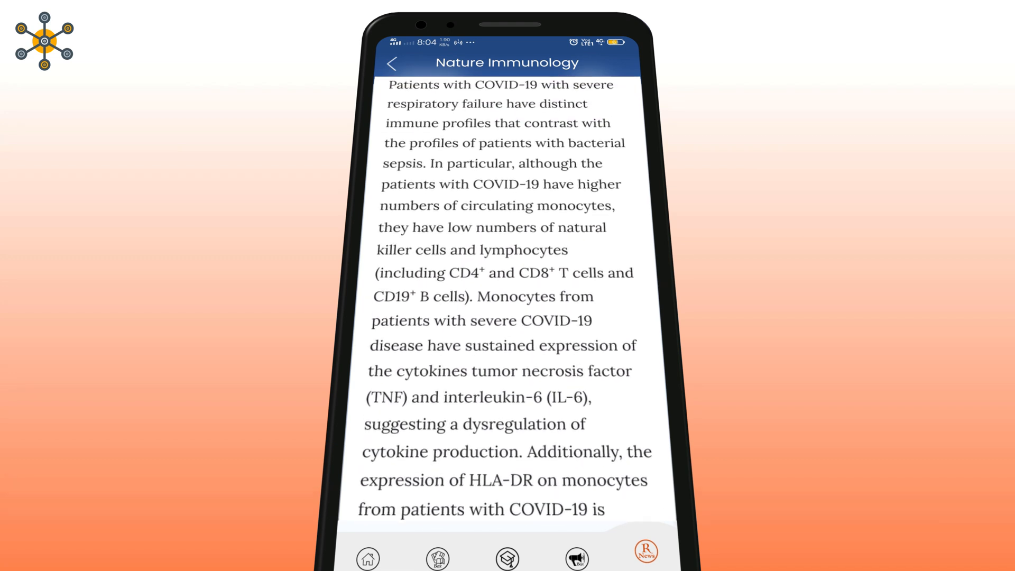
{"action": "scroll", "scroll_direction": "down", "scroll_amount": 3}
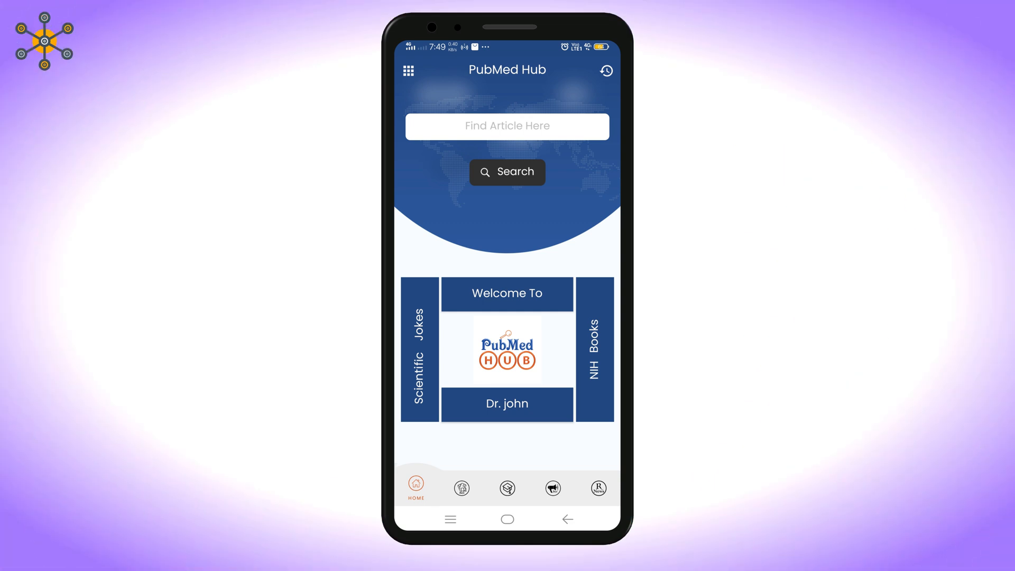
- View the 'Insulin Pump Therapy for Type 1 Diabetes' report in NIH Books
{"action": "left_click", "coordinate": [419, 349]}
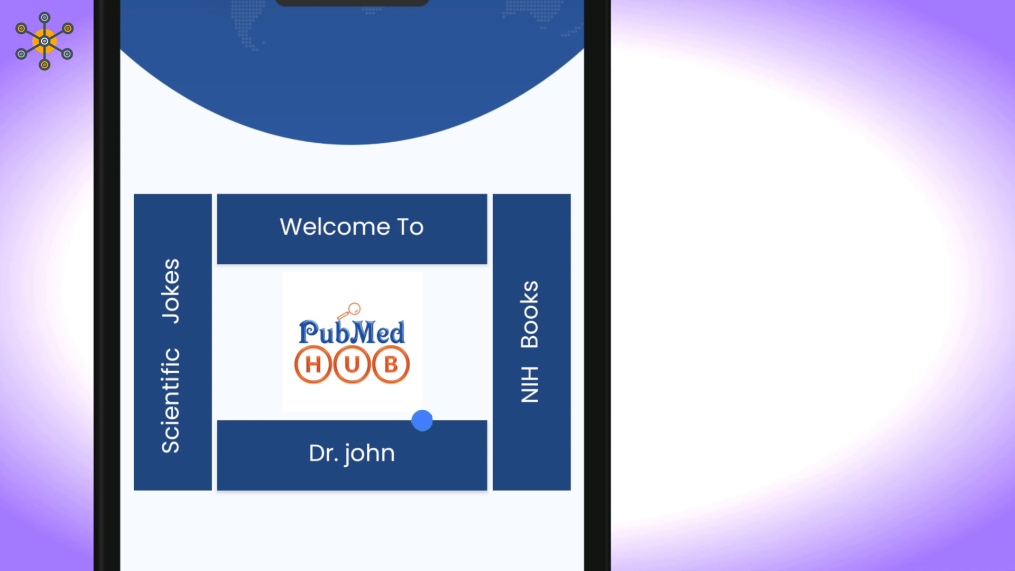
{"action": "left_click", "coordinate": [528, 343]}
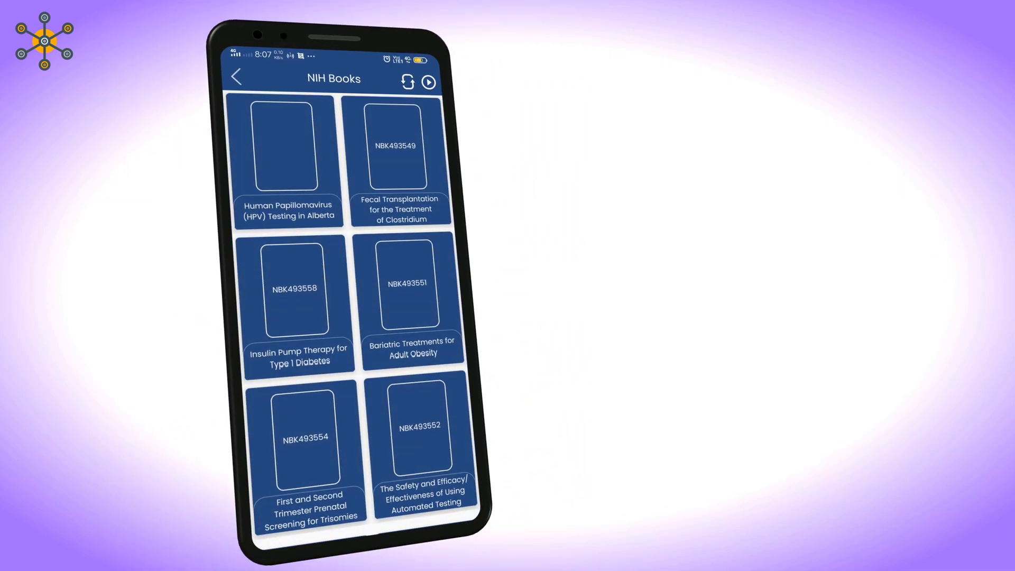
{"action": "scroll", "scroll_direction": "down", "scroll_amount": 3}
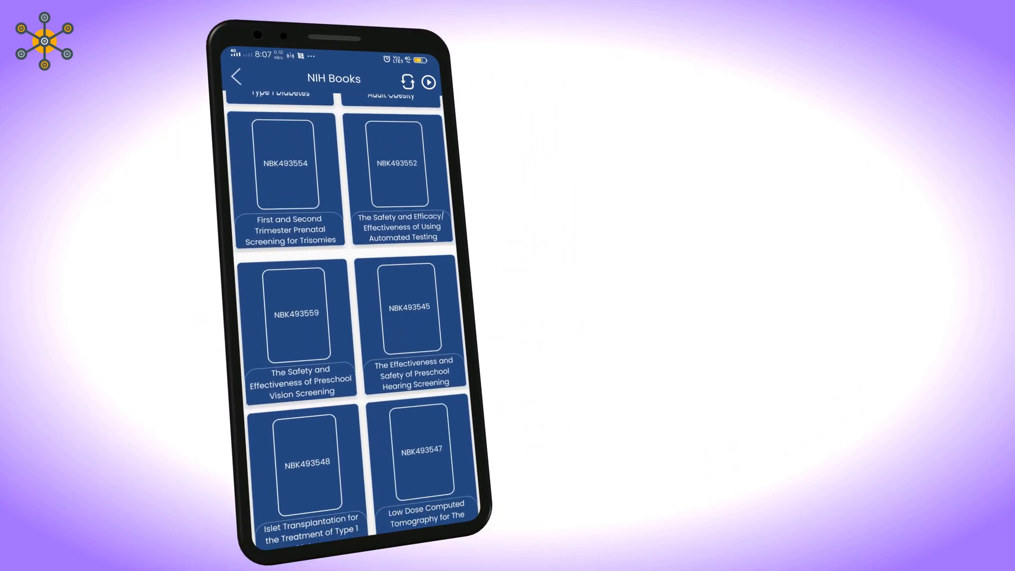
{"action": "scroll", "scroll_direction": "down", "scroll_amount": 3}
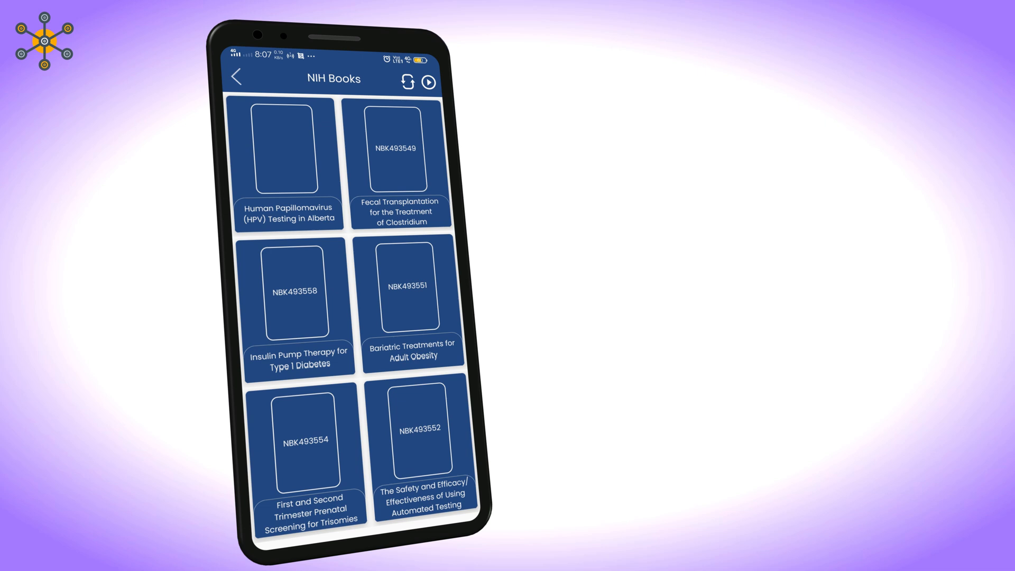
{"action": "left_click", "coordinate": [298, 292]}
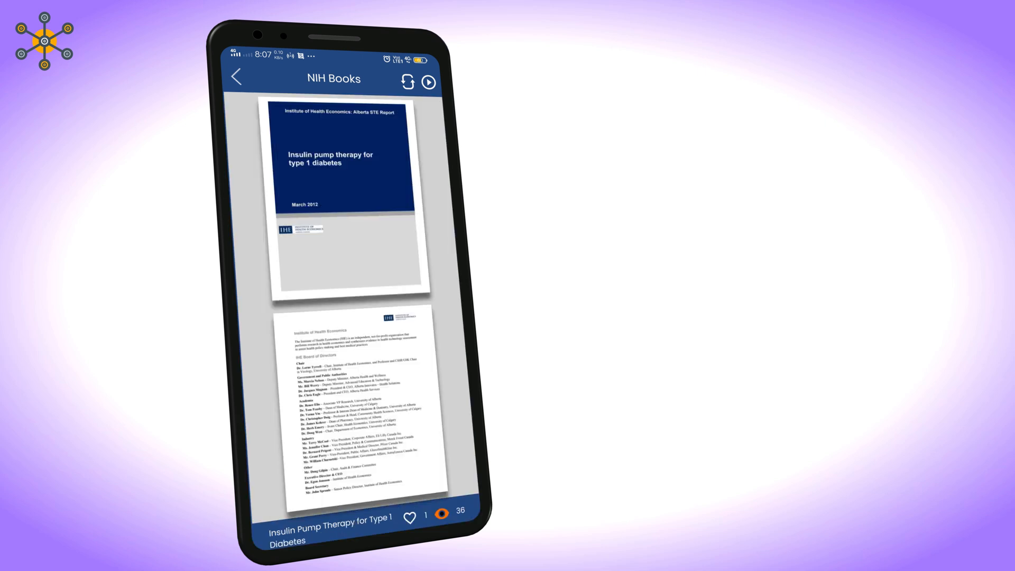
{"action": "scroll", "scroll_direction": "down", "scroll_amount": 3}
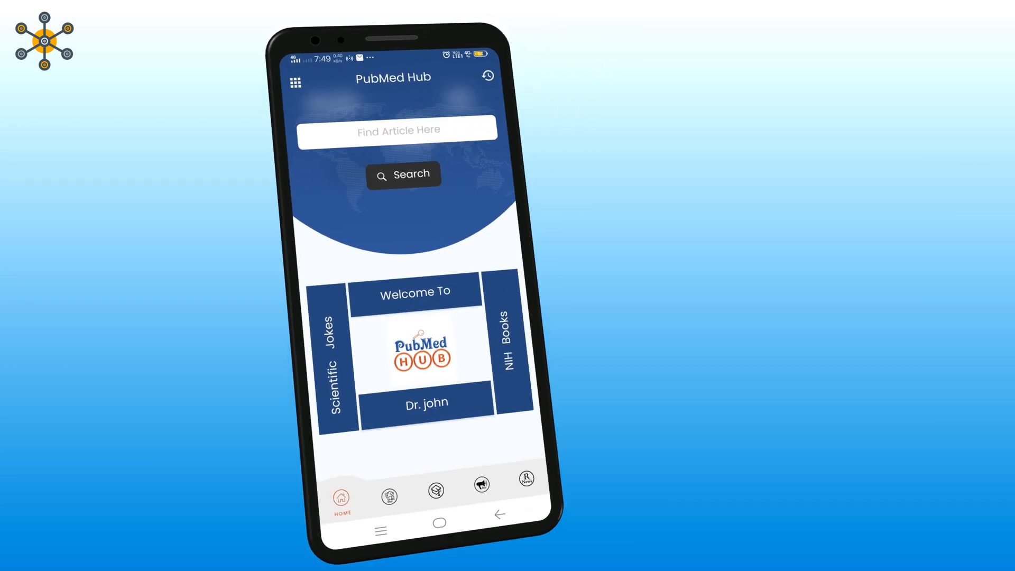
- View Send Comments, then the $2.99 one-year Remove Ads subscription
{"action": "left_click", "coordinate": [295, 83]}
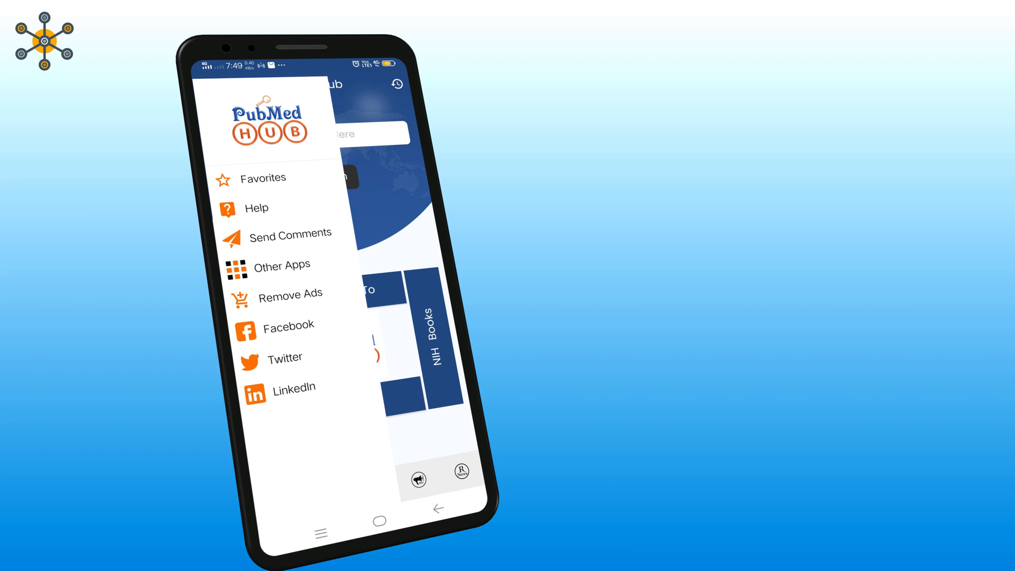
{"action": "left_click", "coordinate": [291, 233]}
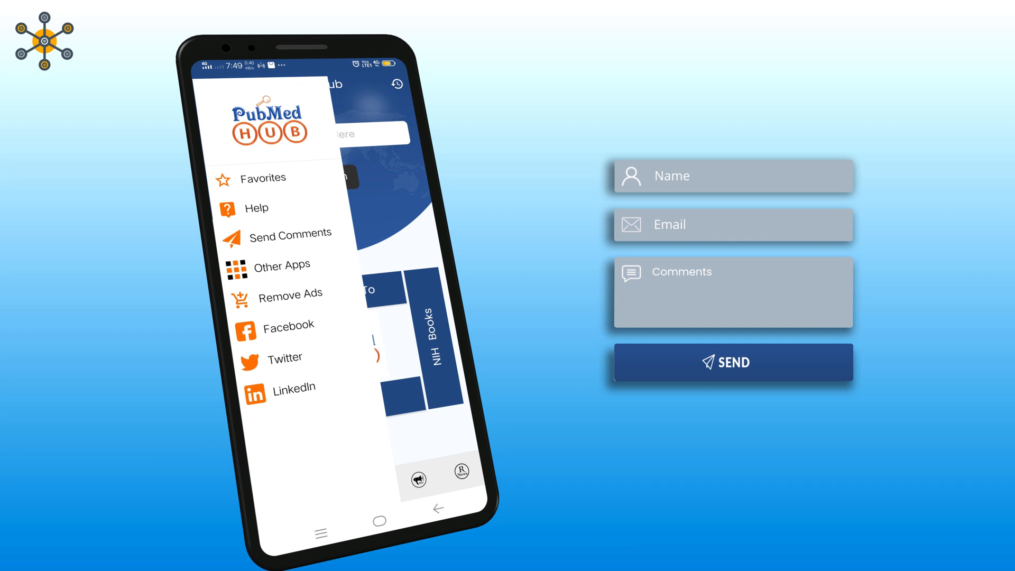
{"action": "left_click", "coordinate": [732, 362]}
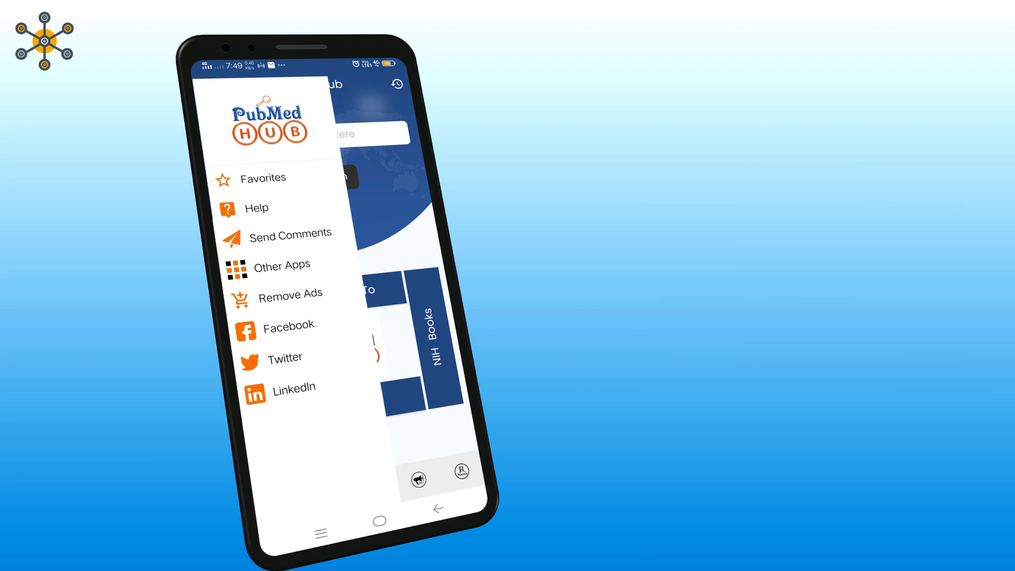
{"action": "left_click", "coordinate": [290, 294]}
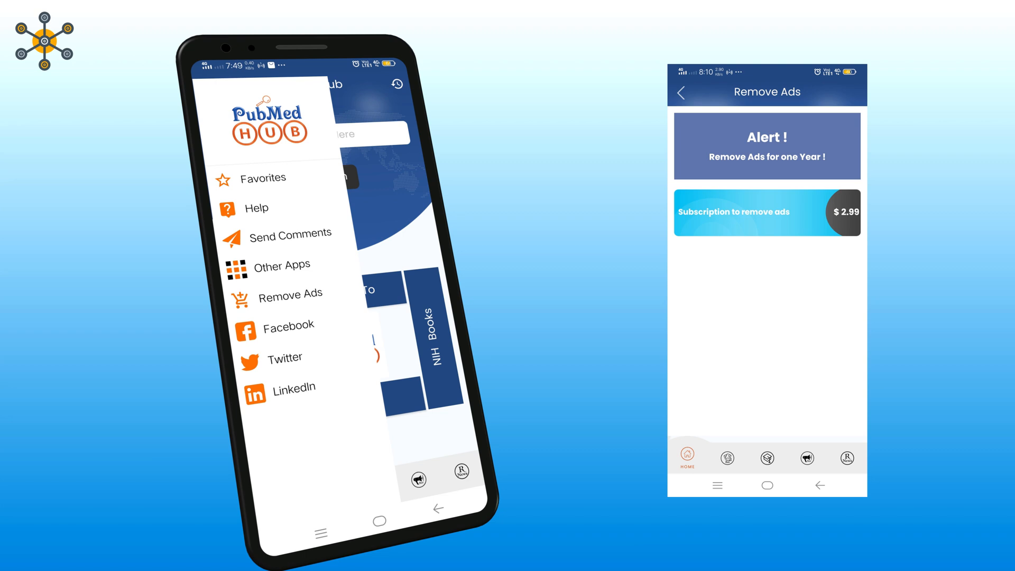